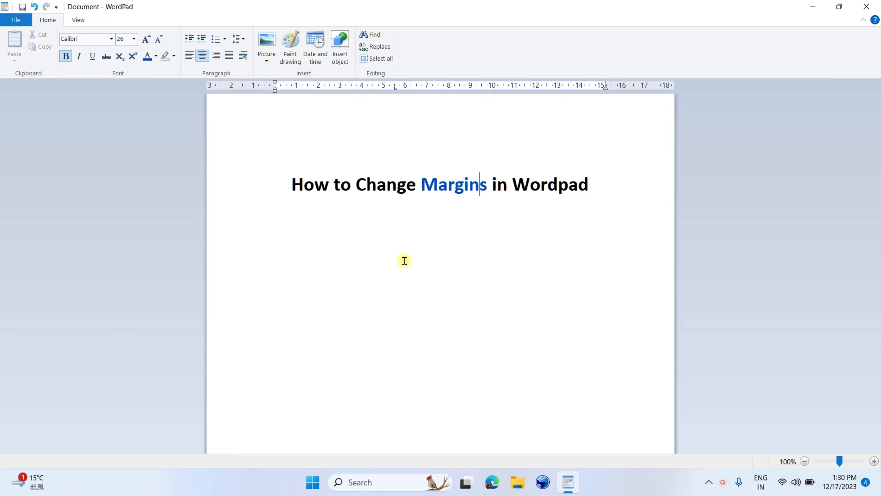
{"action": "mouse_move", "coordinate": [320, 177]}
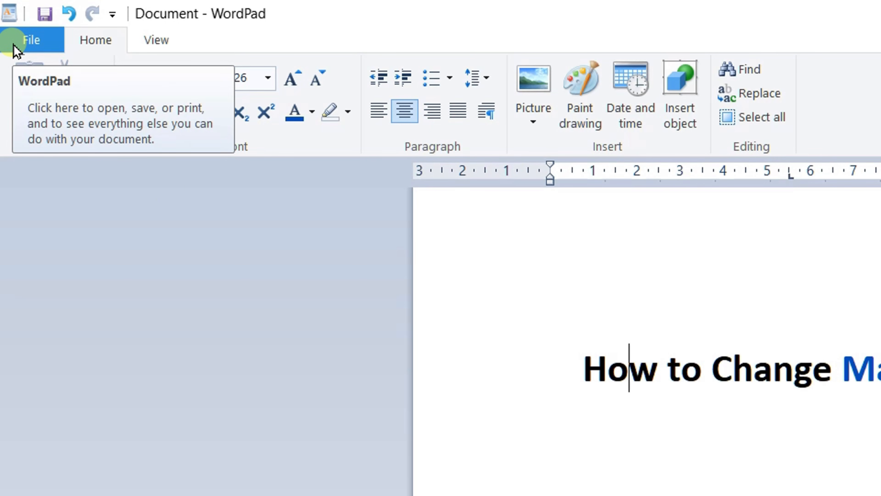
Step: Keep margins at 31.8 mm left/right and 25.4 mm top/bottom and confirm Page Setup with OK
{"action": "left_click", "coordinate": [32, 40]}
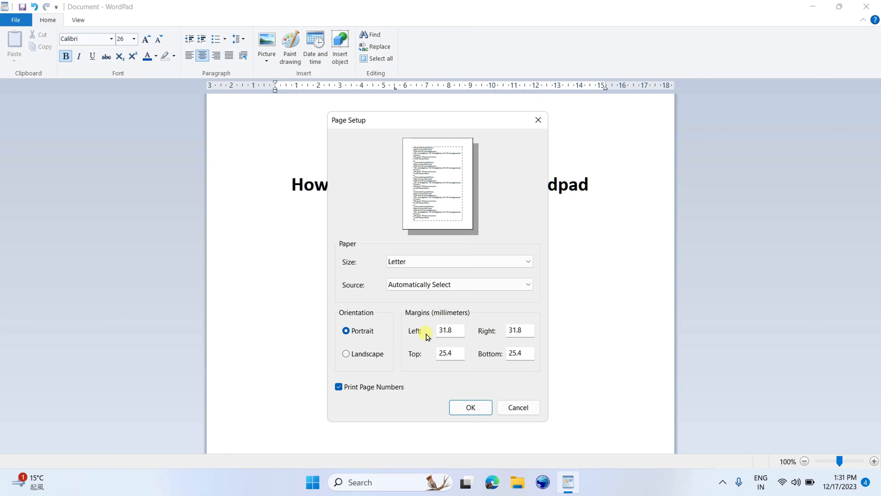
{"action": "mouse_move", "coordinate": [497, 338]}
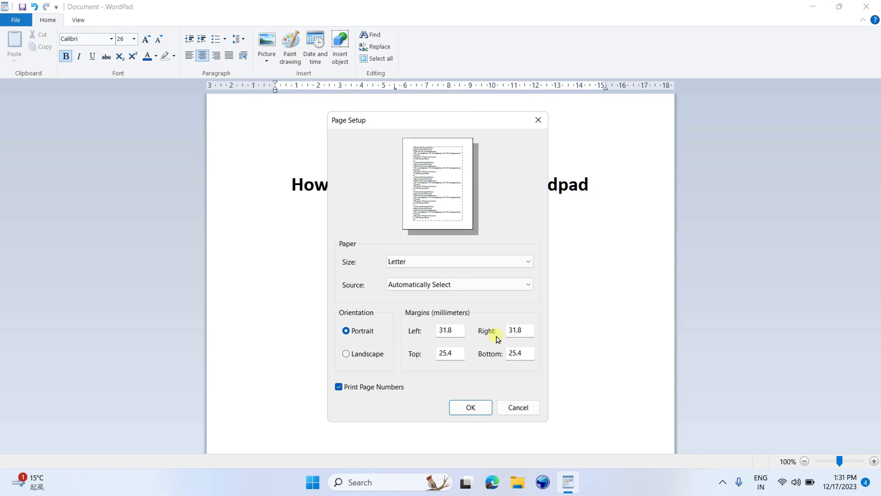
{"action": "mouse_move", "coordinate": [481, 322]}
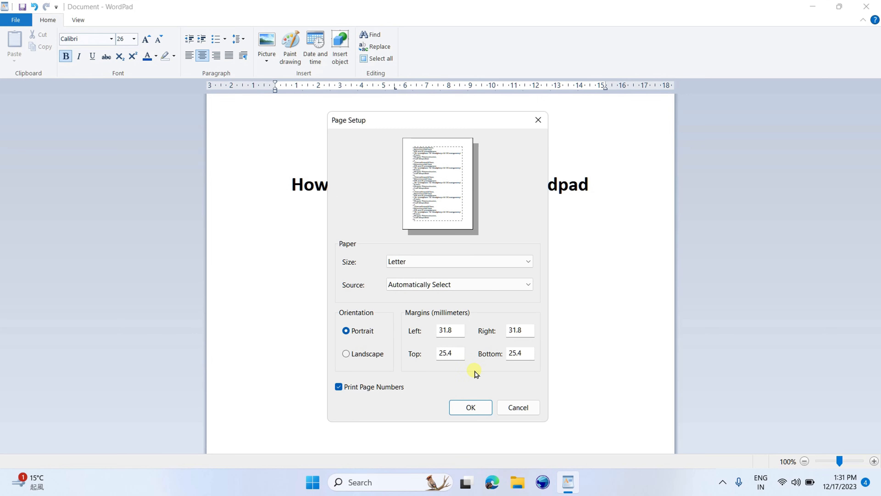
{"action": "mouse_move", "coordinate": [501, 368]}
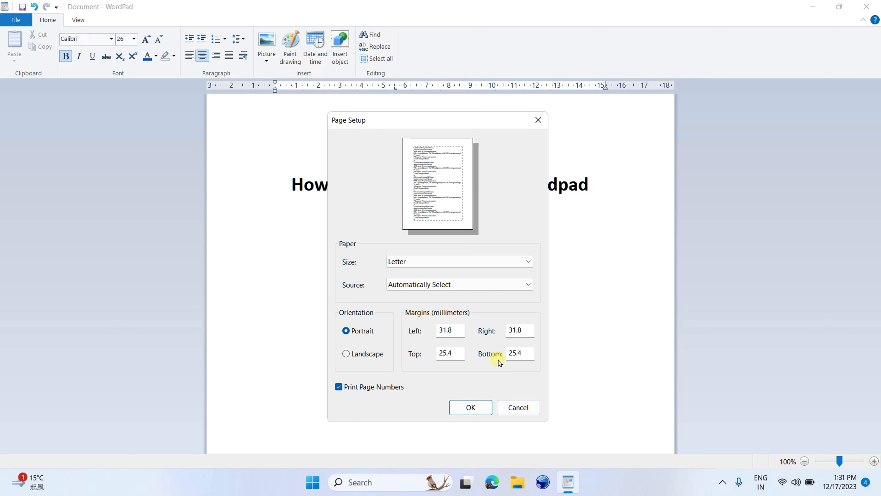
{"action": "mouse_move", "coordinate": [459, 166]}
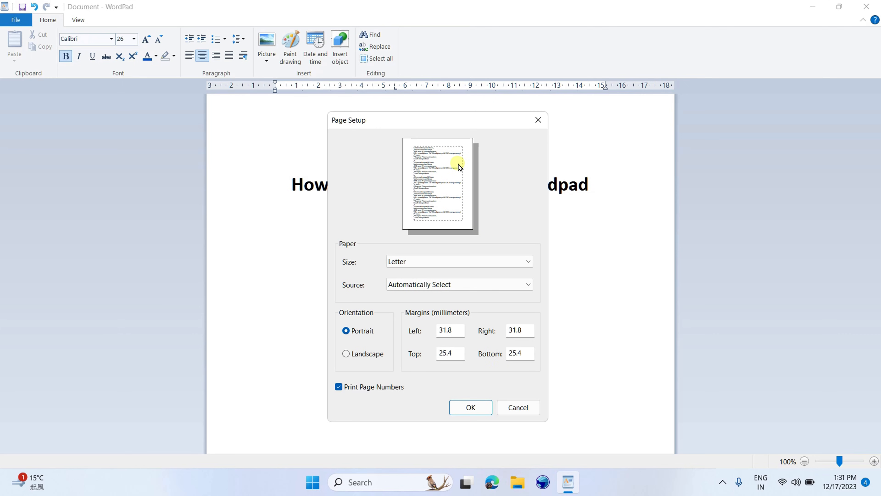
{"action": "mouse_move", "coordinate": [477, 361]}
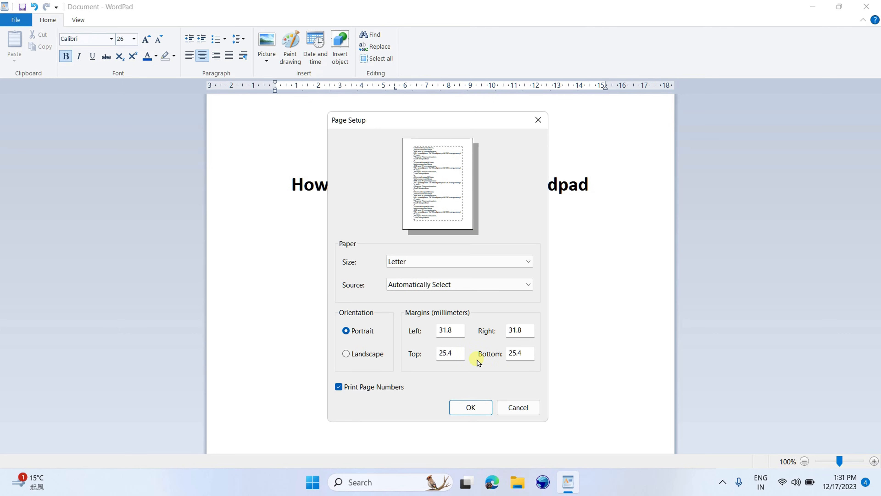
{"action": "left_click", "coordinate": [470, 407]}
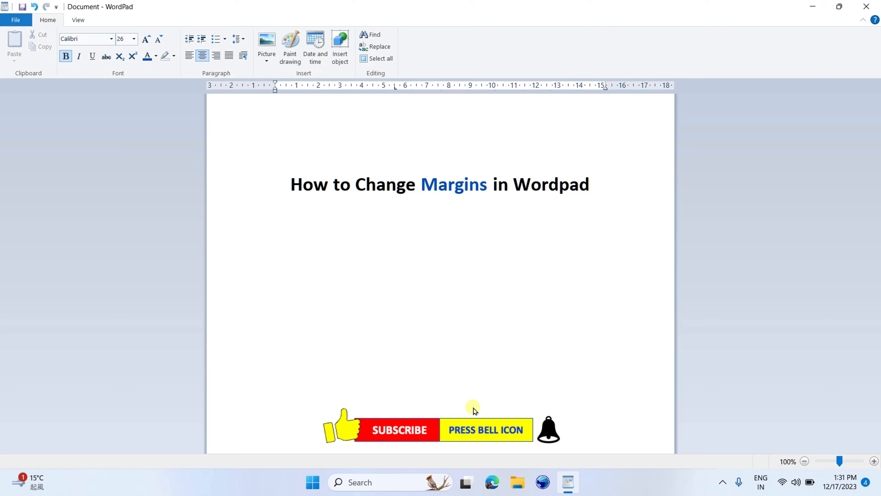
{"action": "left_click", "coordinate": [312, 183]}
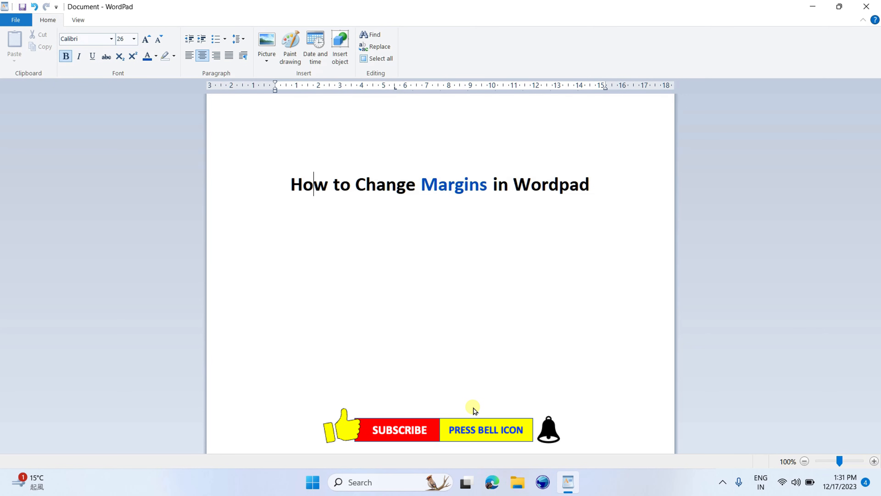